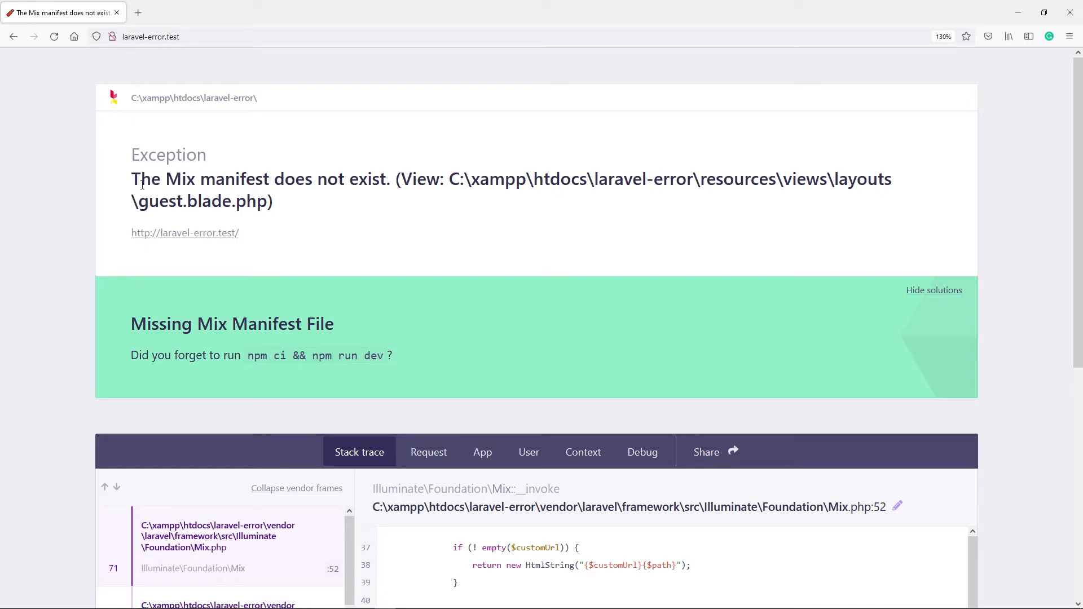
Step: Highlight the Mix manifest exception message in the browser, then switch to the editor
drag(137, 180, 368, 179)
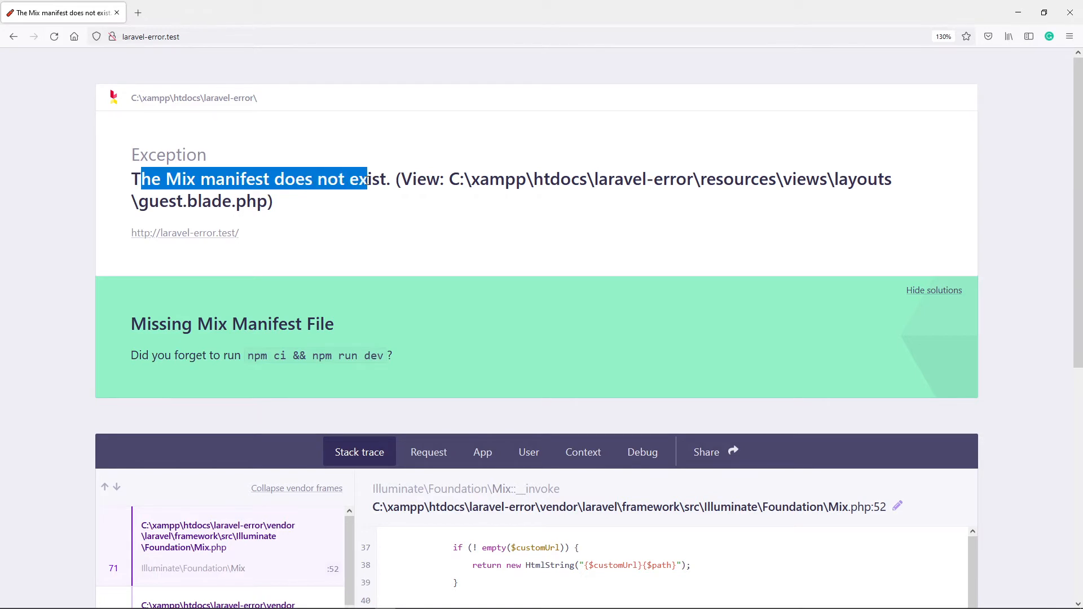
click(242, 201)
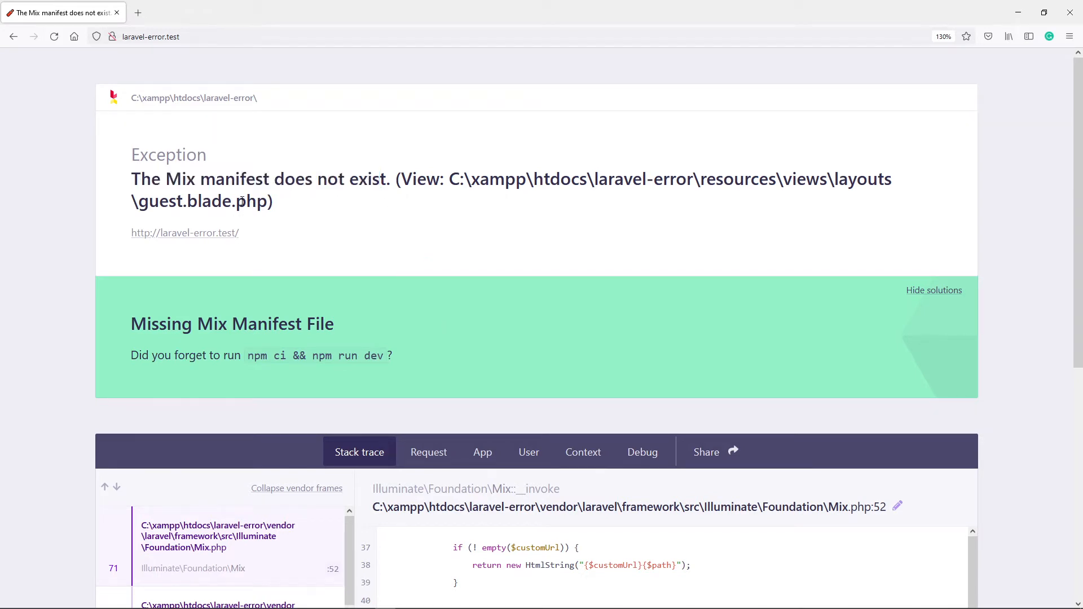
double_click(234, 323)
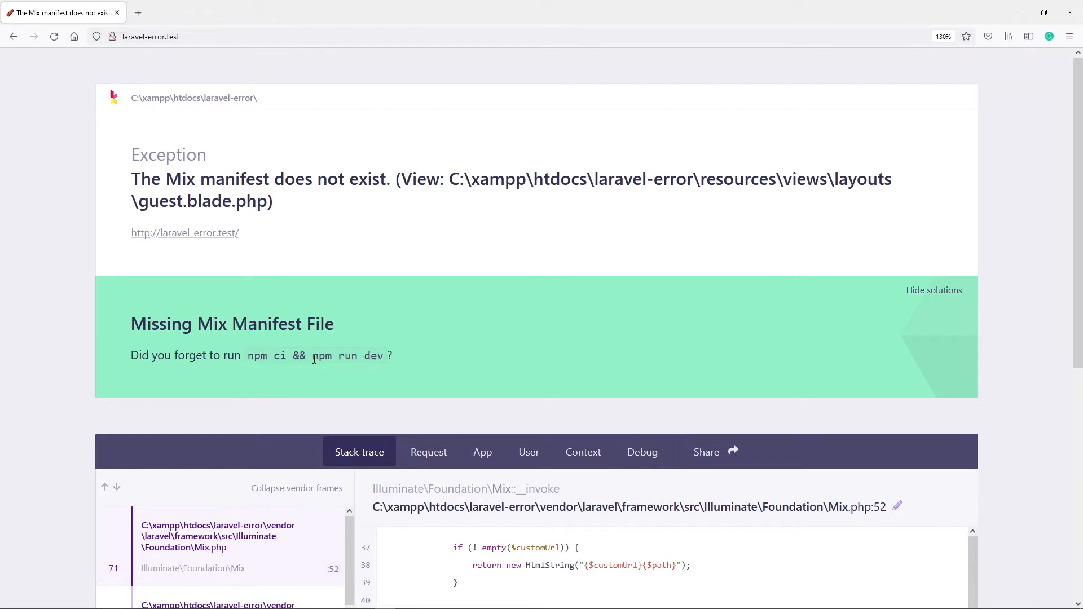
mouse_move(393, 363)
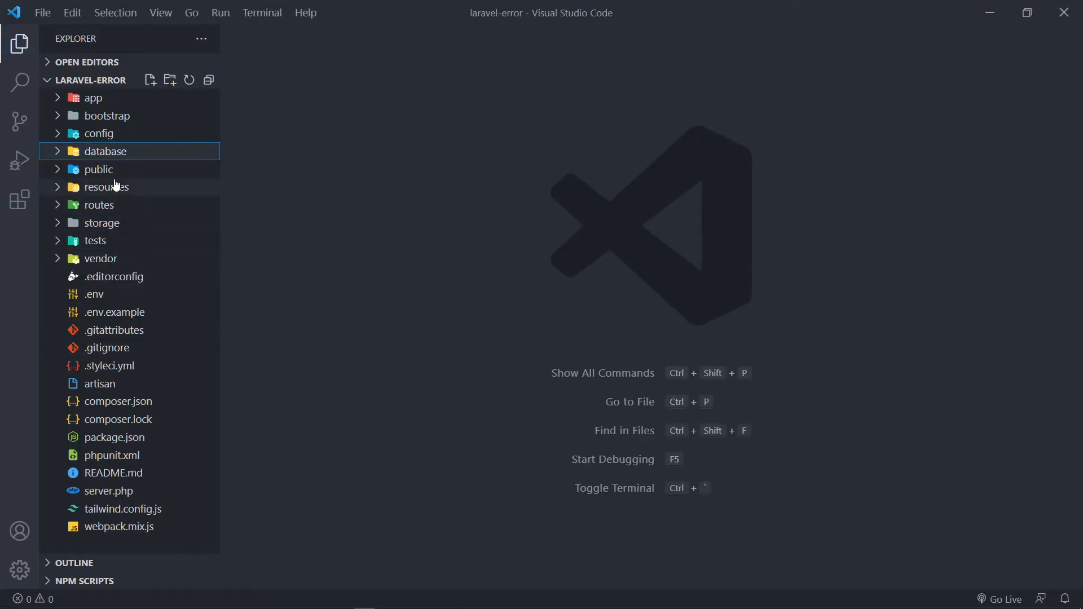
Step: Expand resources > views > layouts and open the guest.blade.php layout file
click(110, 186)
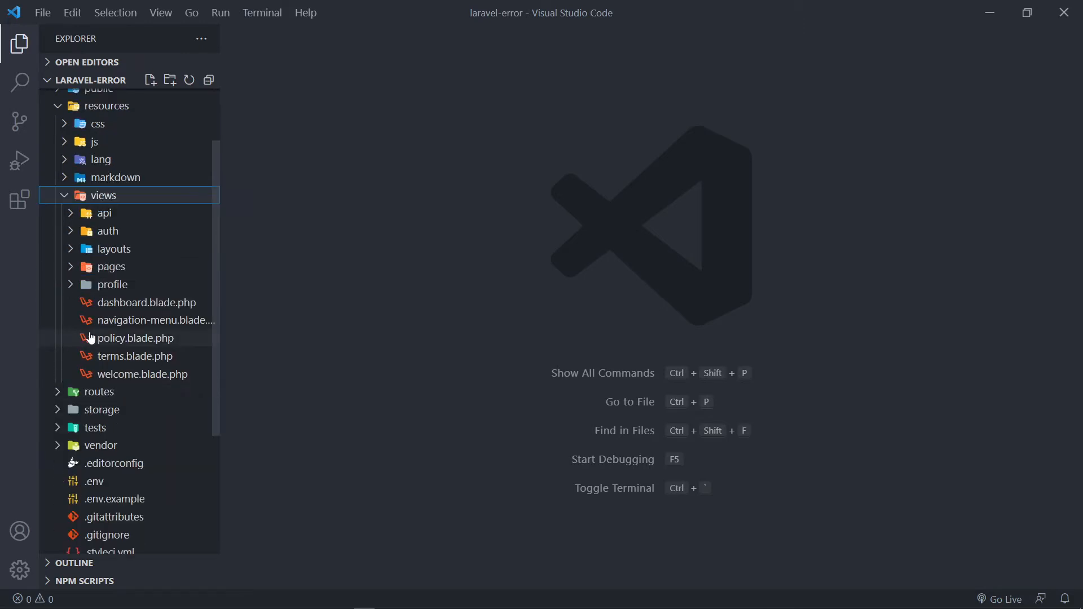
click(114, 248)
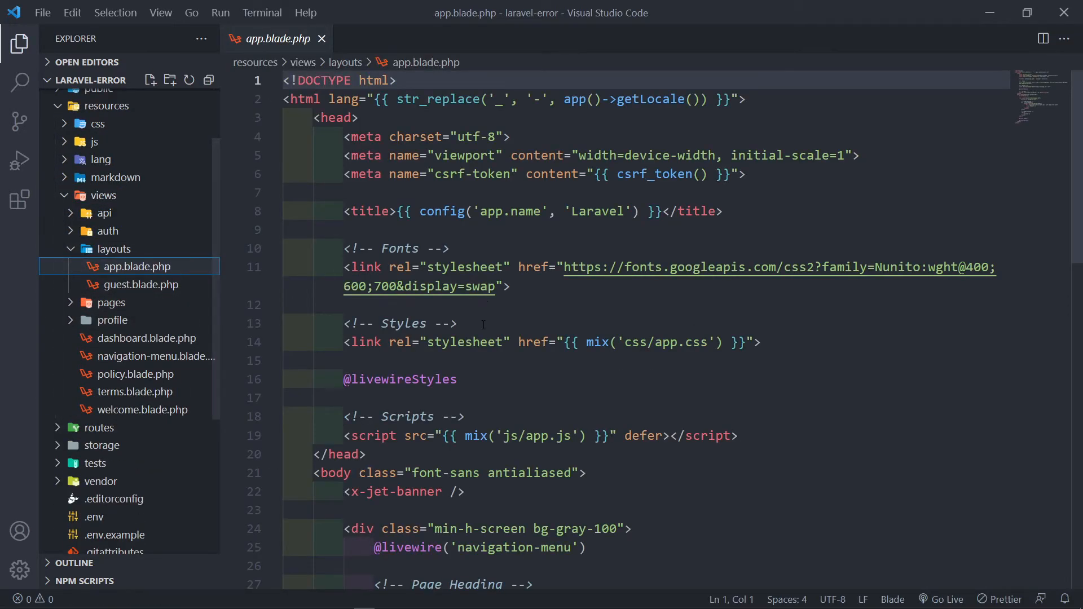
scroll(down, 3)
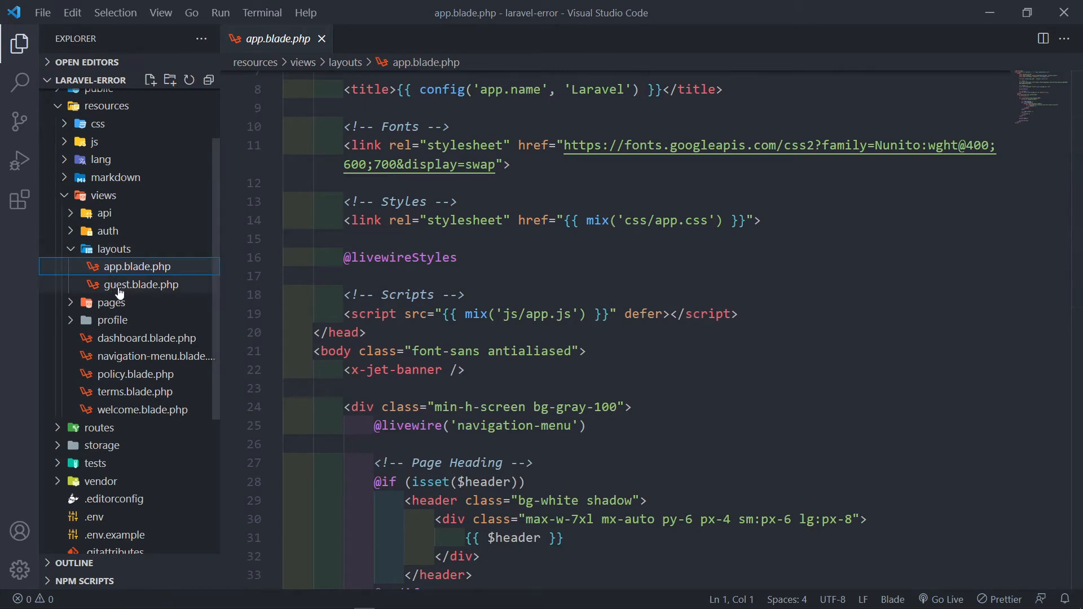
click(142, 284)
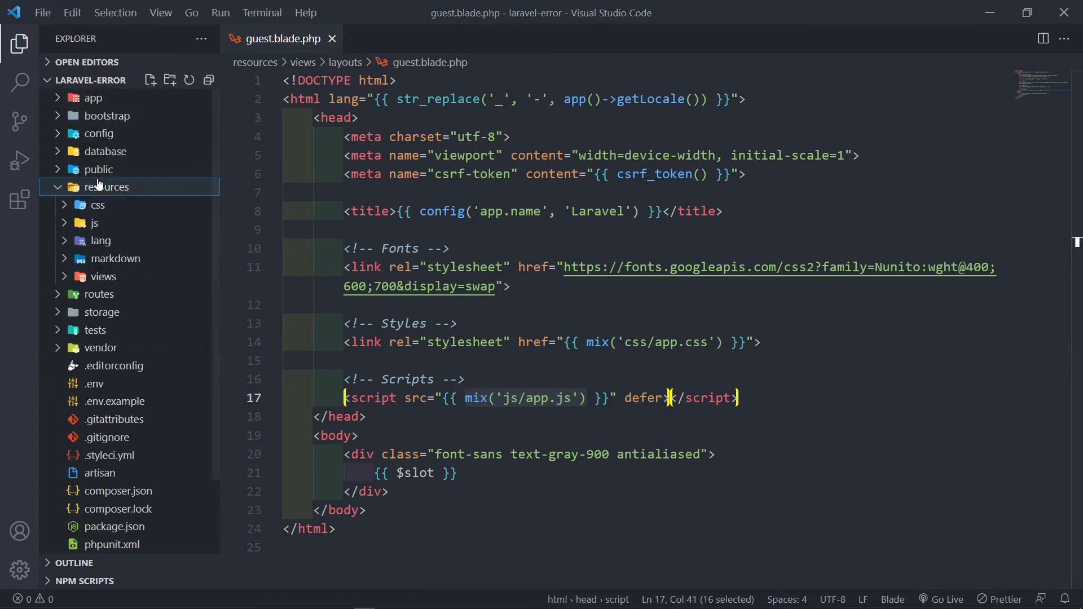
Step: Check that public/css holds only app.css, collapse it, and expand the resources folder
click(97, 170)
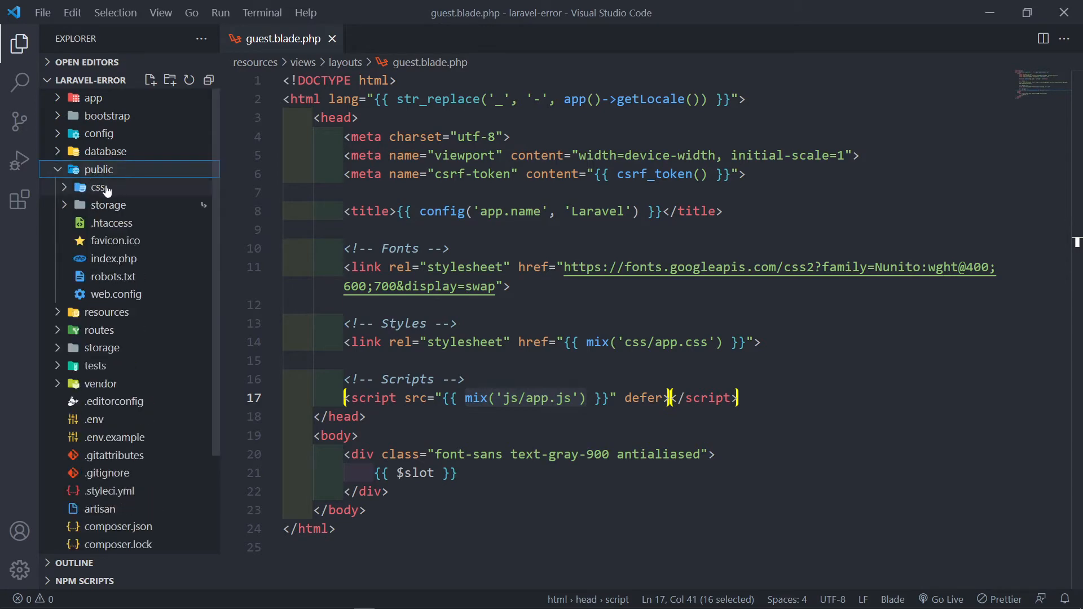
click(98, 188)
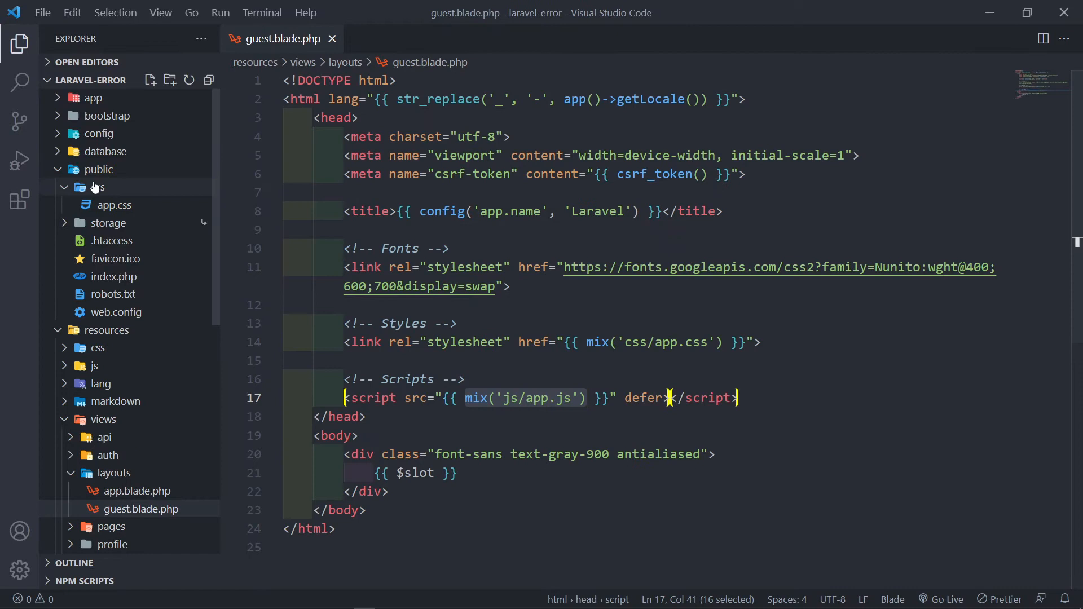
click(94, 187)
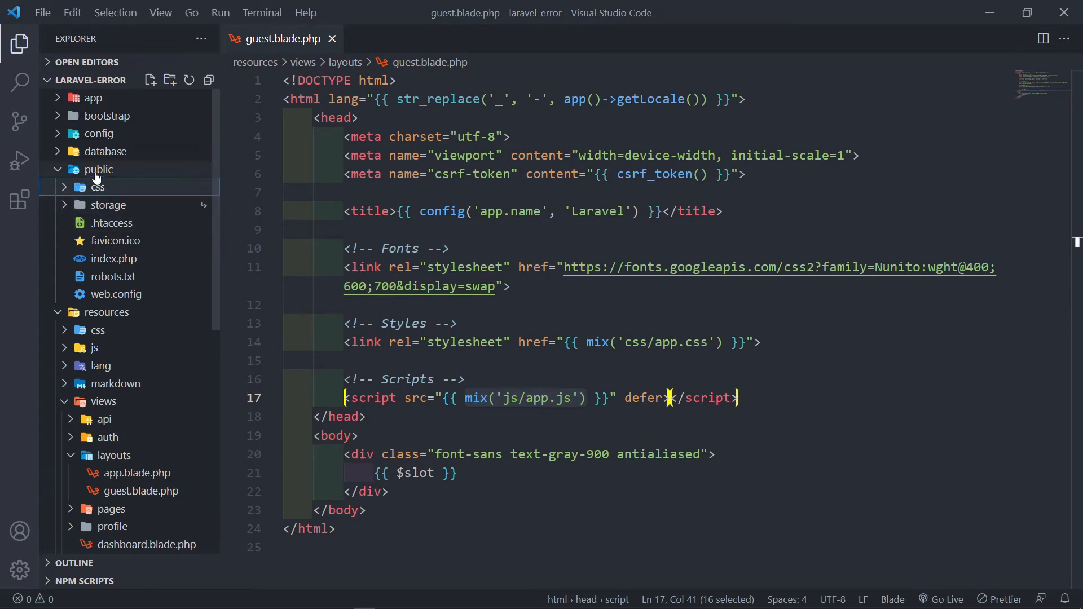
click(97, 169)
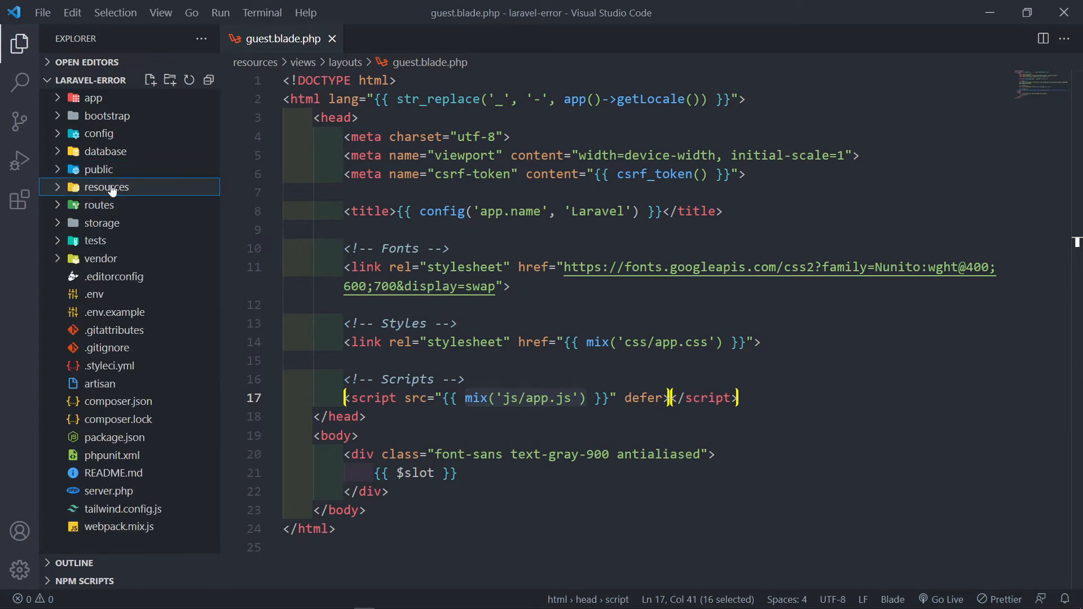
click(106, 187)
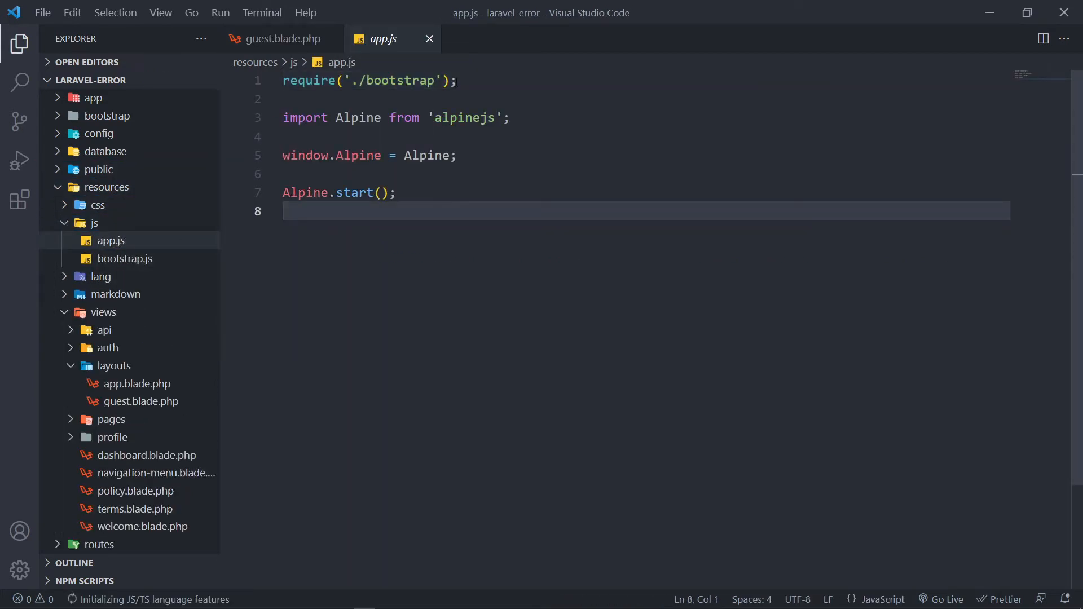
click(296, 99)
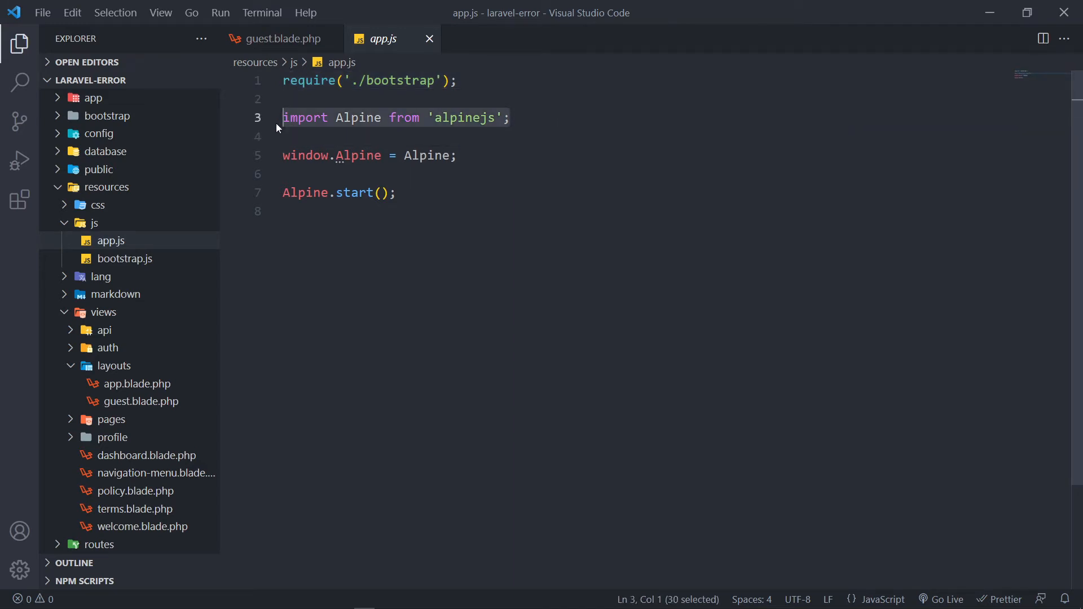
click(297, 211)
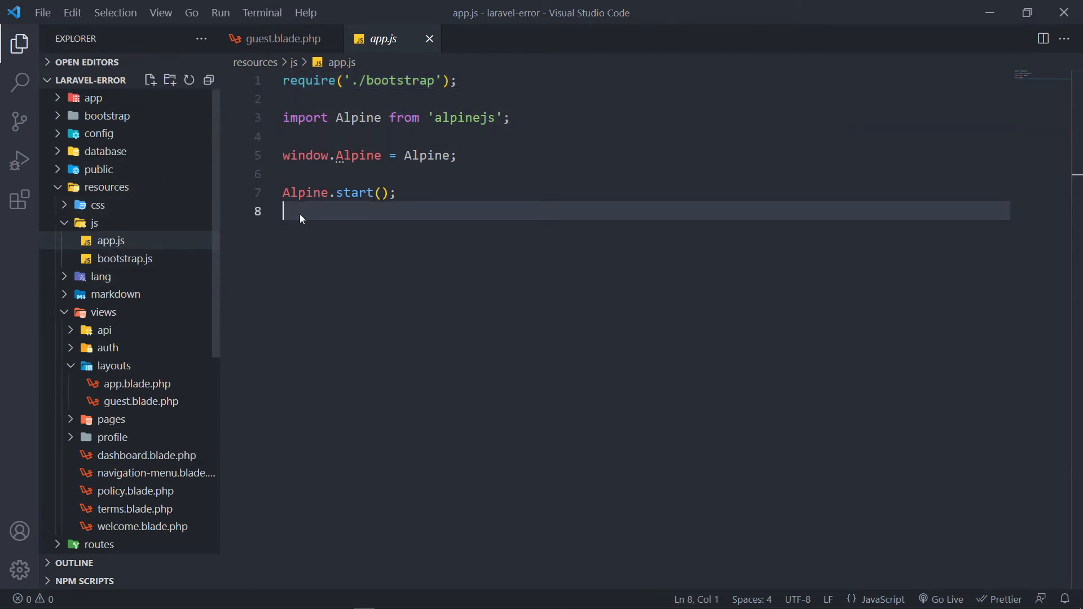
key(ctrl+a)
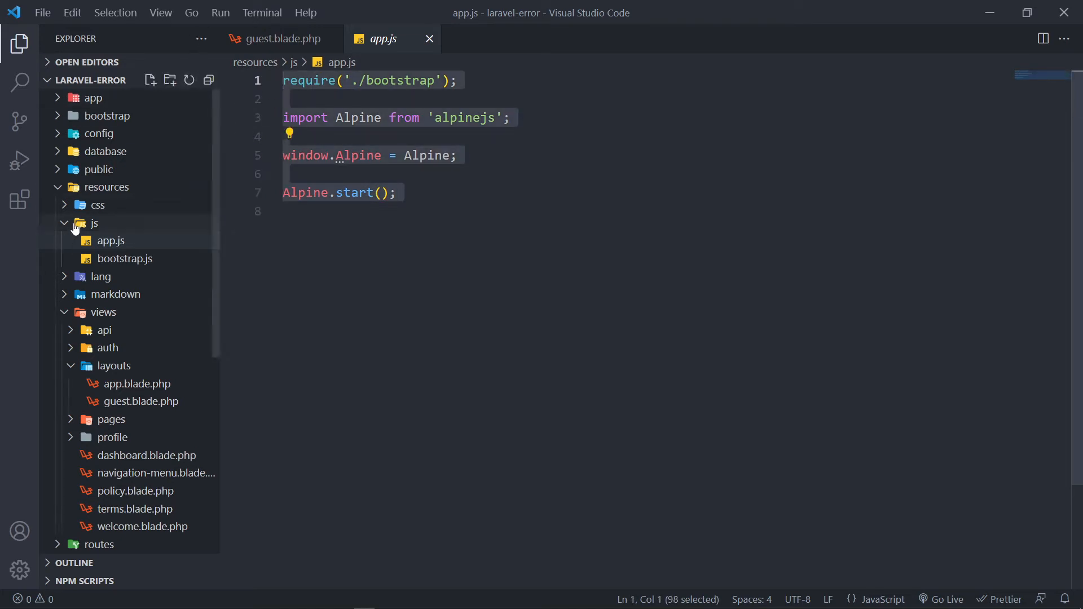
click(101, 170)
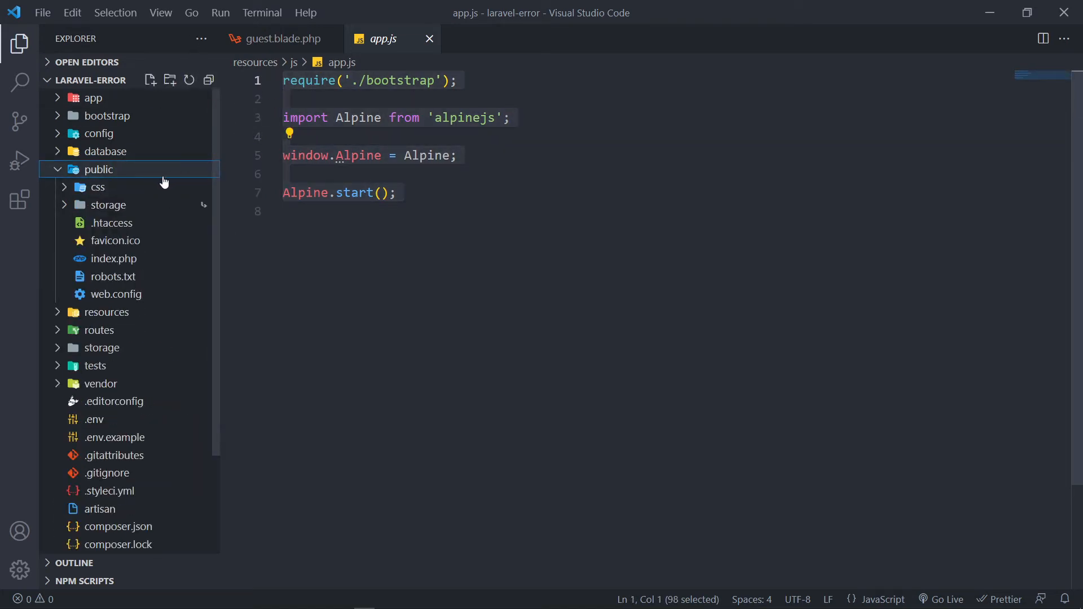
mouse_move(108, 204)
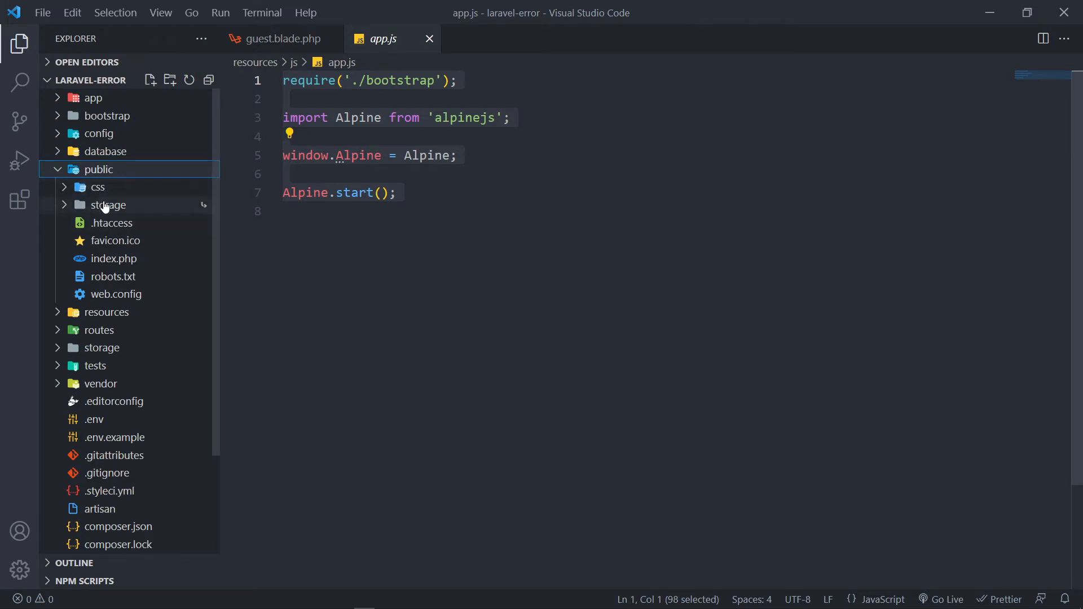
mouse_move(143, 195)
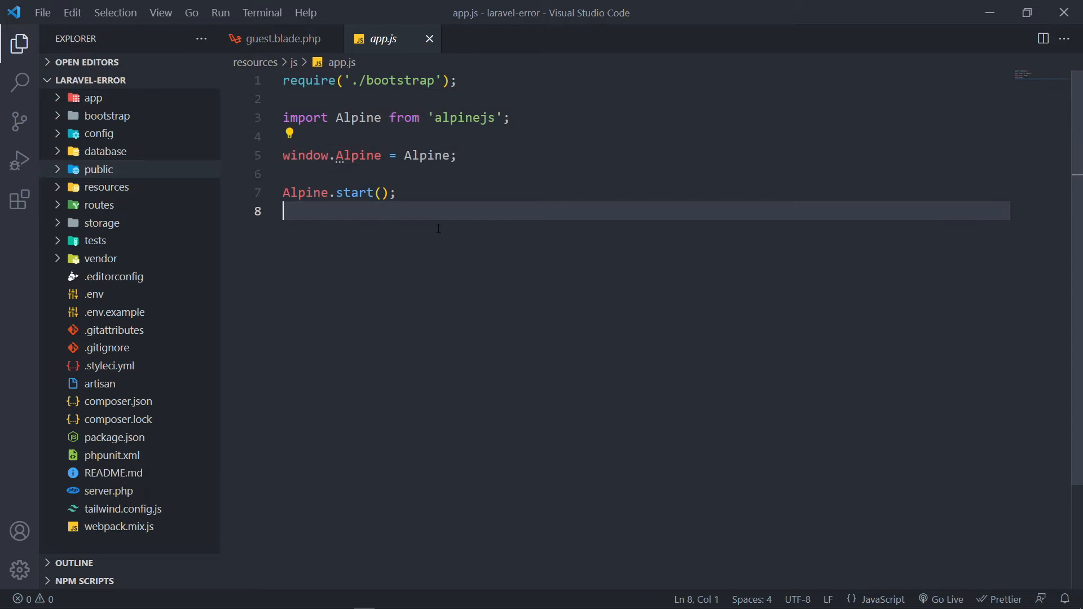
Step: Run npm install && npm run dev in the integrated terminal
key(ctrl+`)
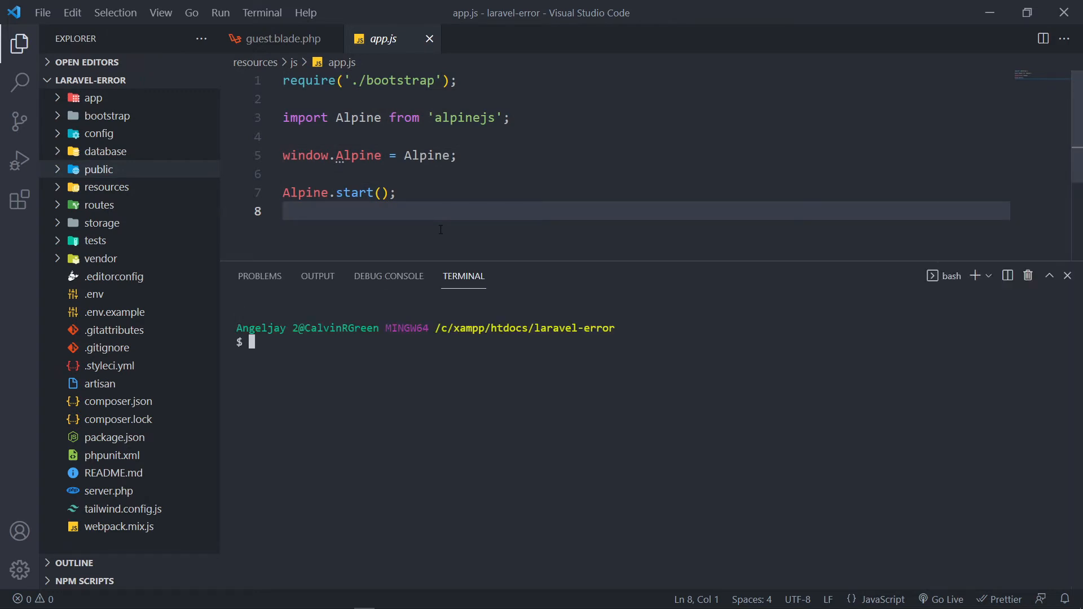
text(npm ins)
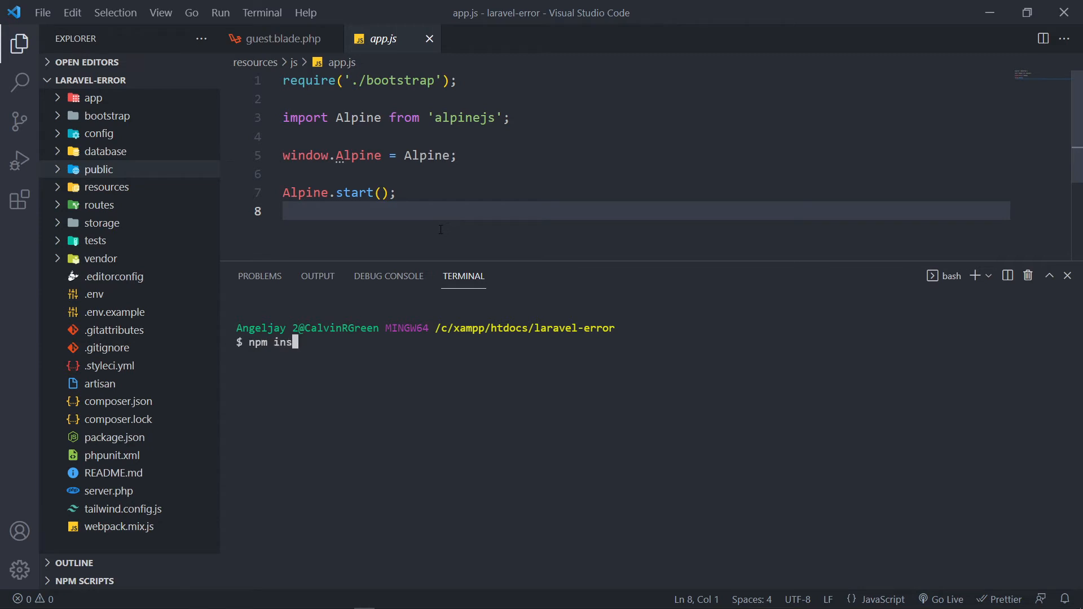
text(tall)
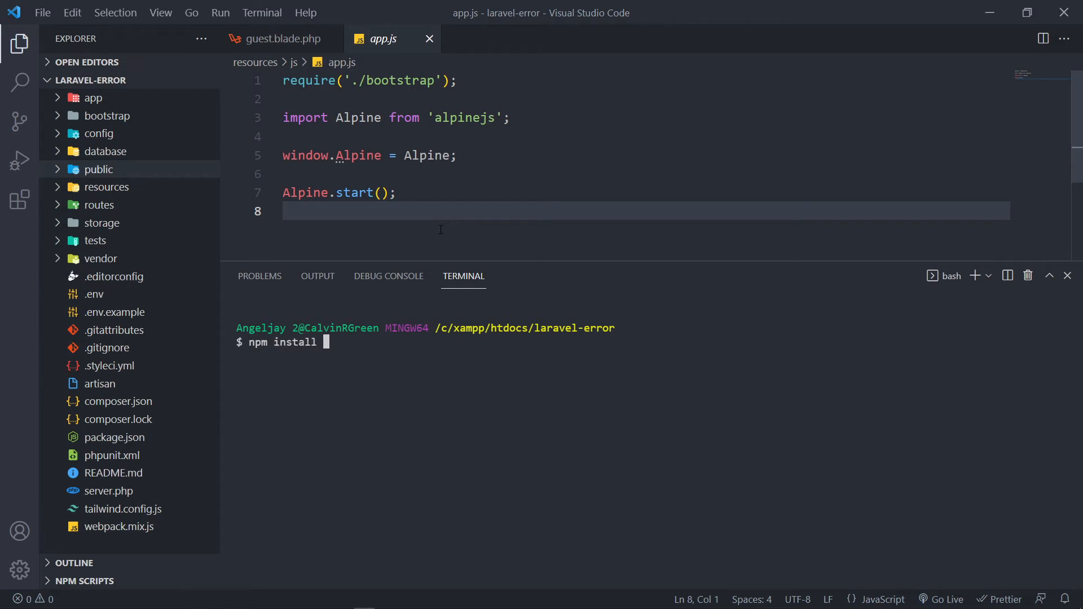
text(&& npm)
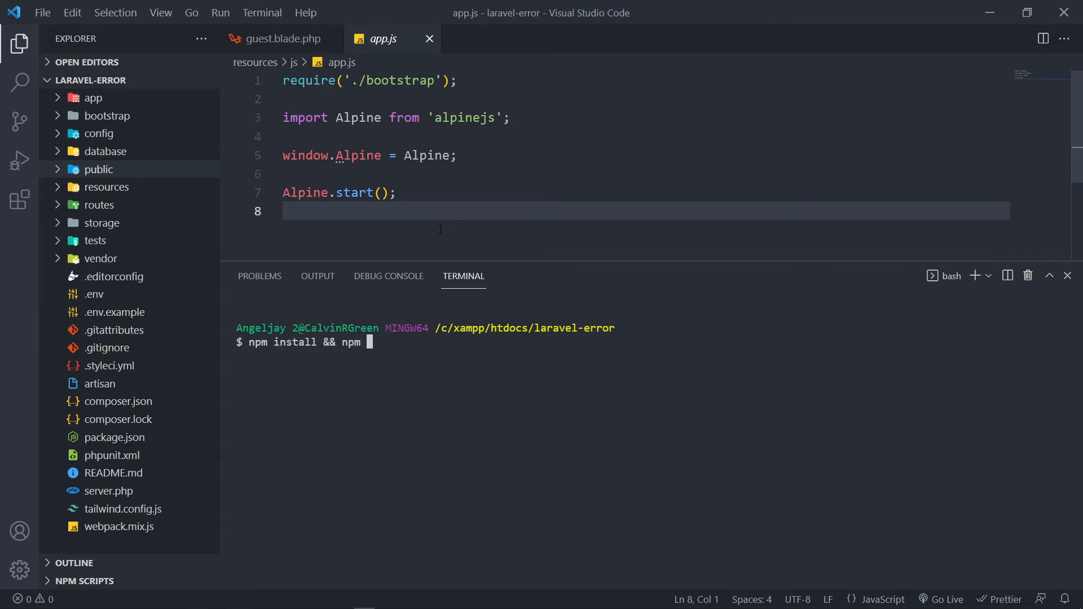
text(run dev)
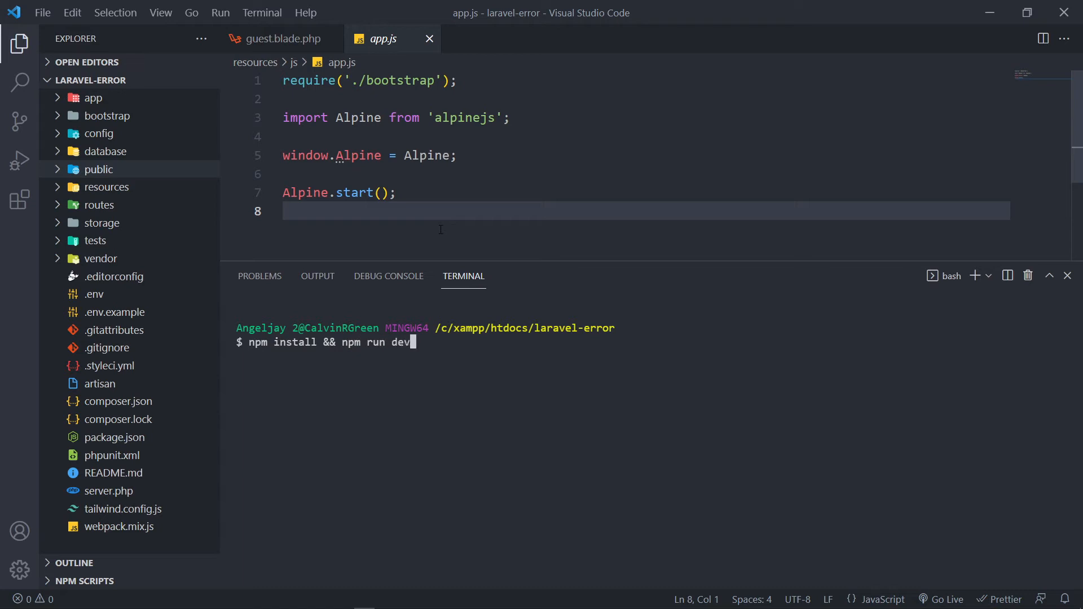
key(Return)
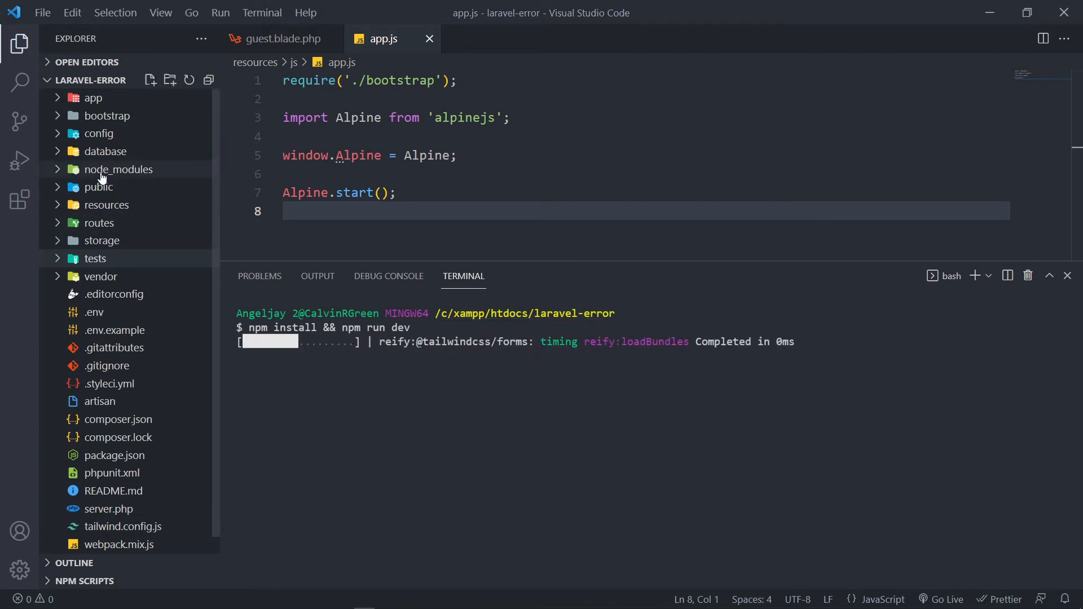
Step: Browse the newly created node_modules folder while the build completes
click(117, 169)
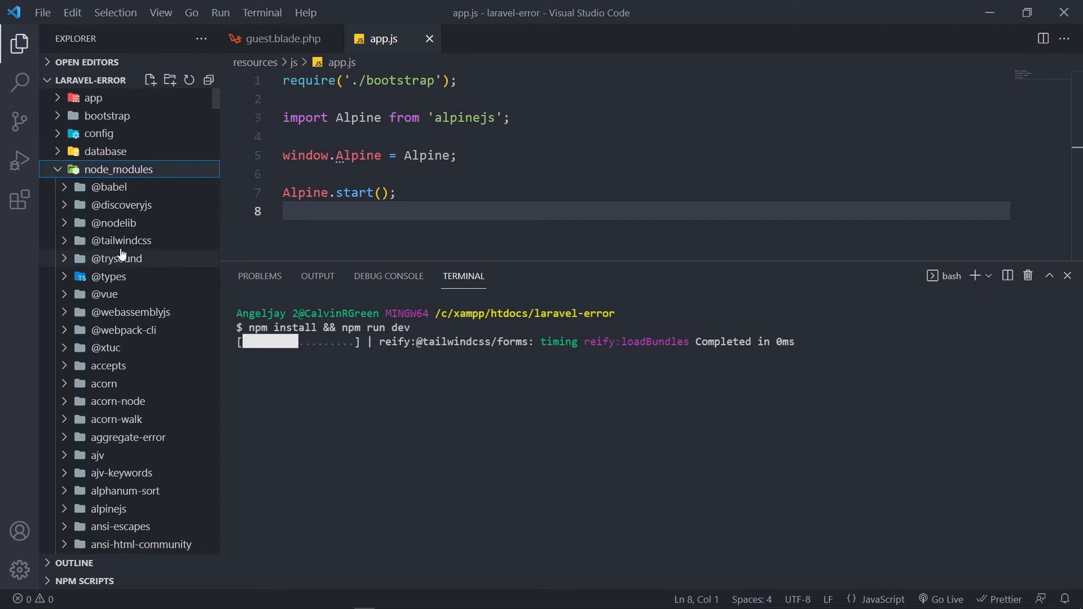
mouse_move(122, 239)
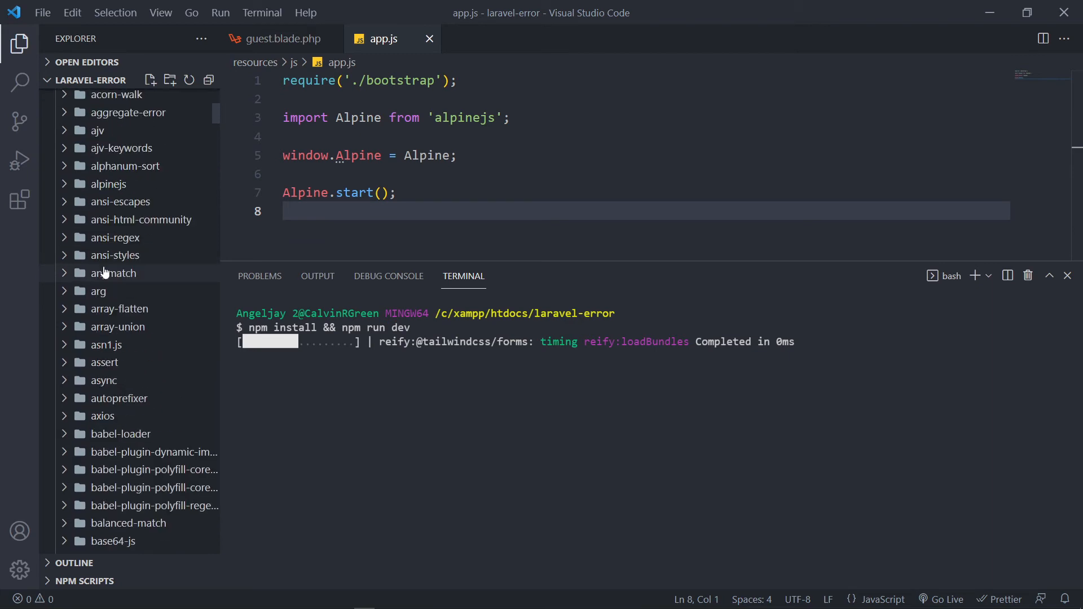
scroll(up, 3)
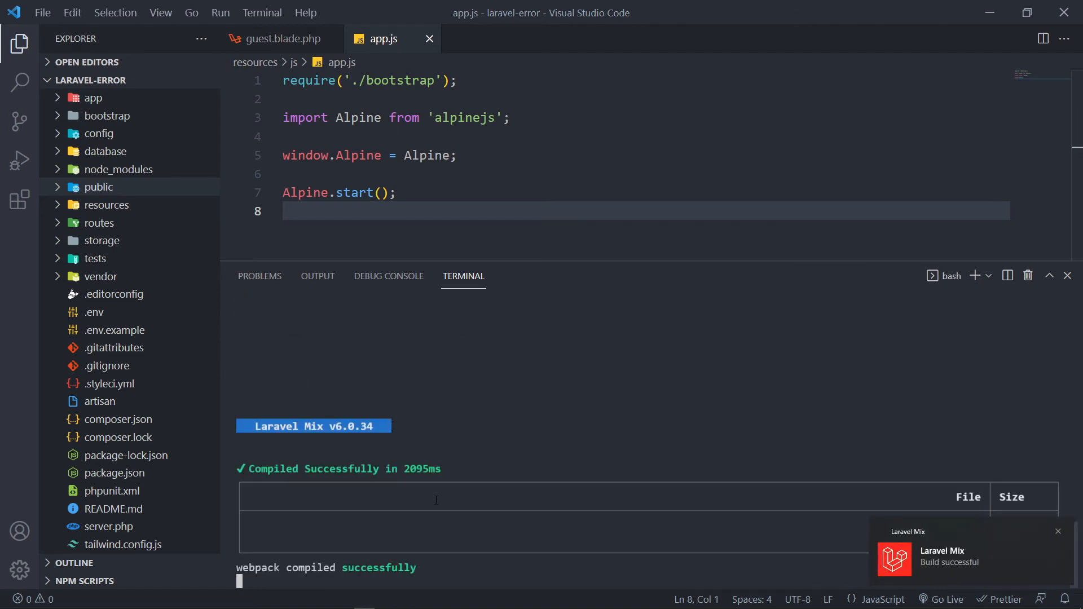
mouse_move(793, 295)
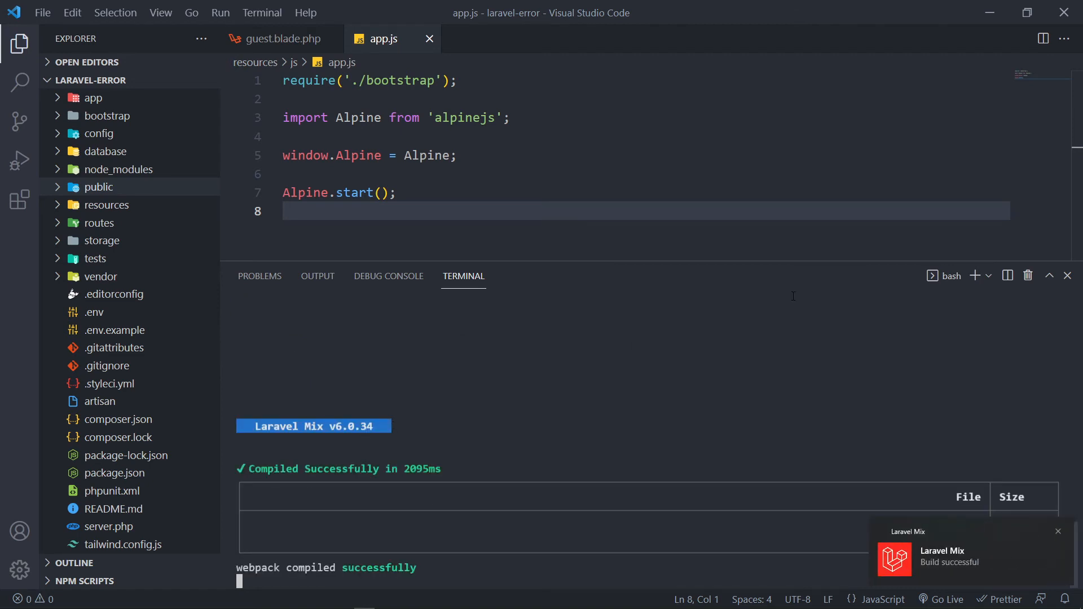
mouse_move(476, 392)
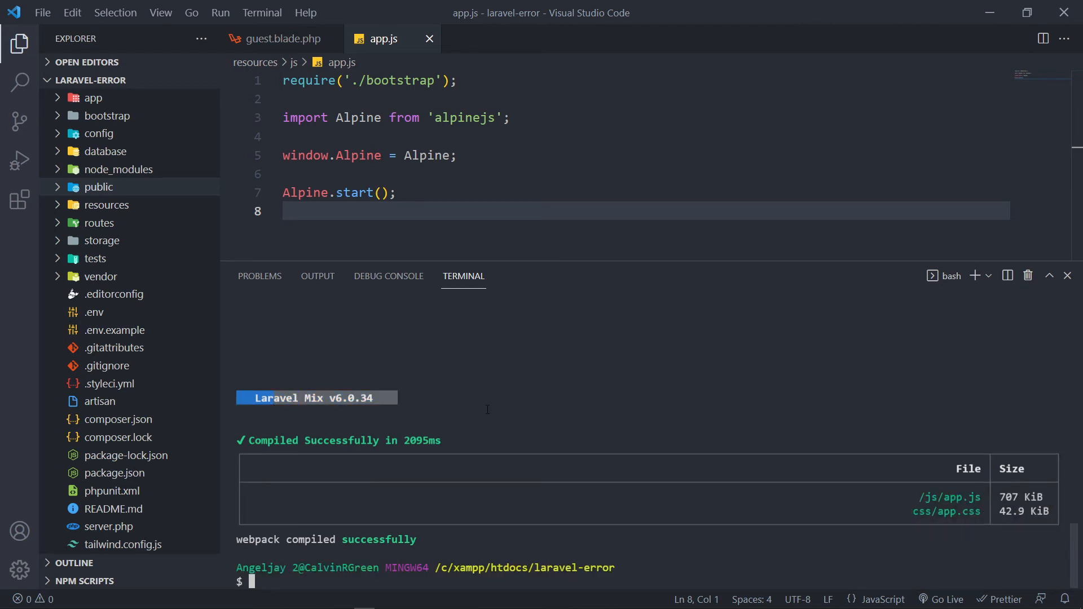
mouse_move(737, 297)
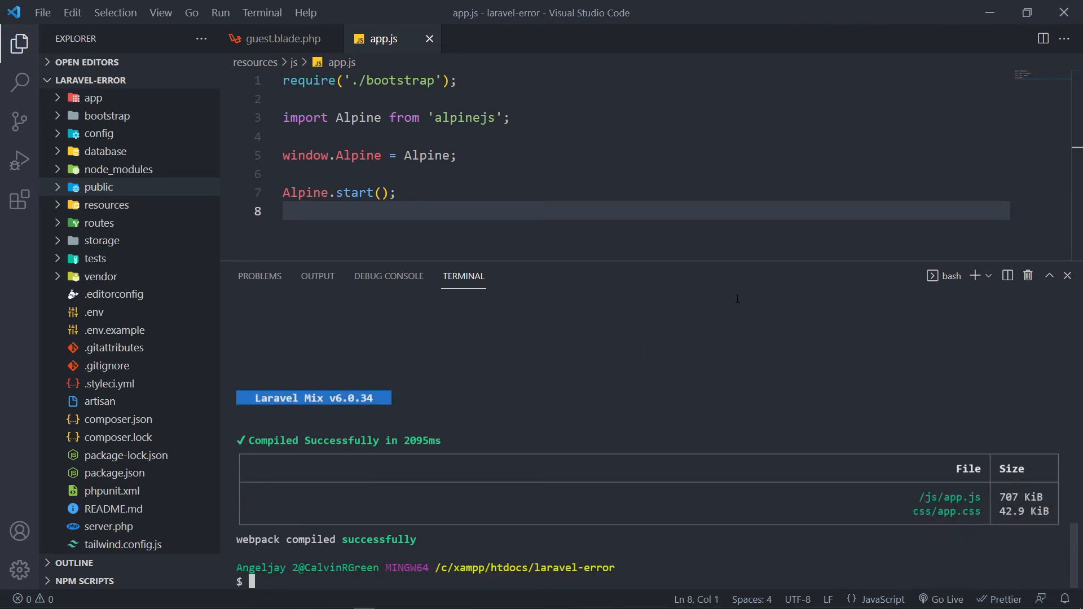
Step: Close the terminal panel after the build lists compiled app.js and app.css
click(1066, 275)
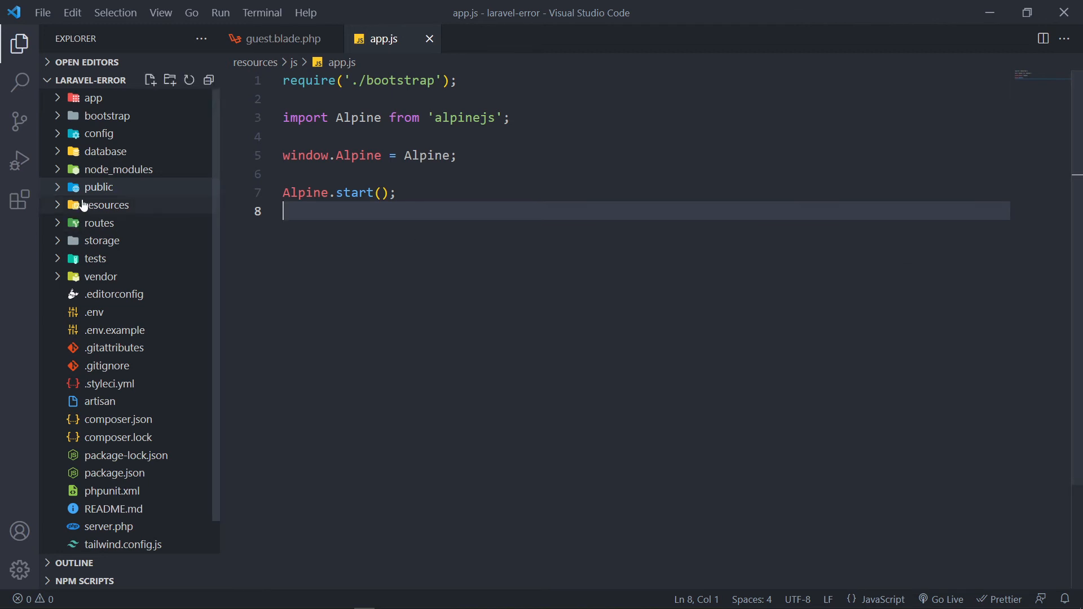
Step: Check public for compiled js and mix-manifest.json, review guest.blade.php, and return to Firefox
click(98, 188)
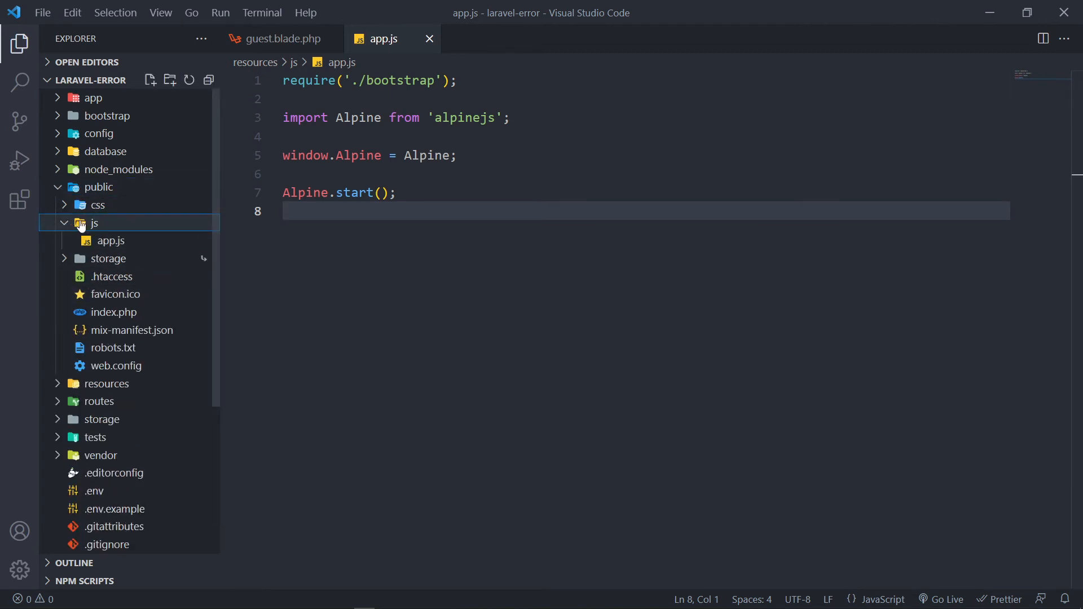
mouse_move(110, 240)
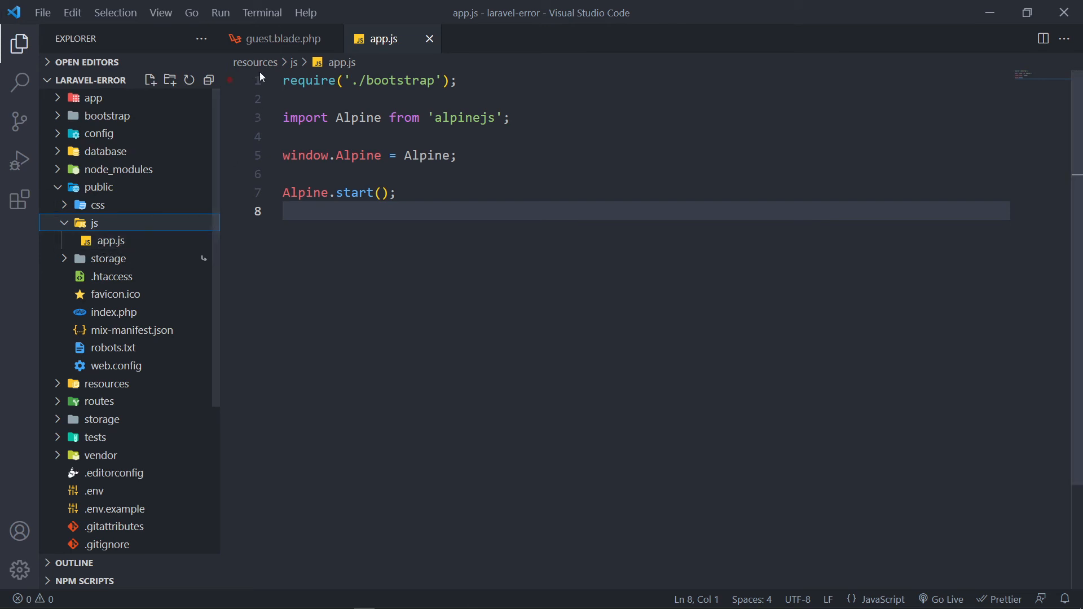
click(281, 39)
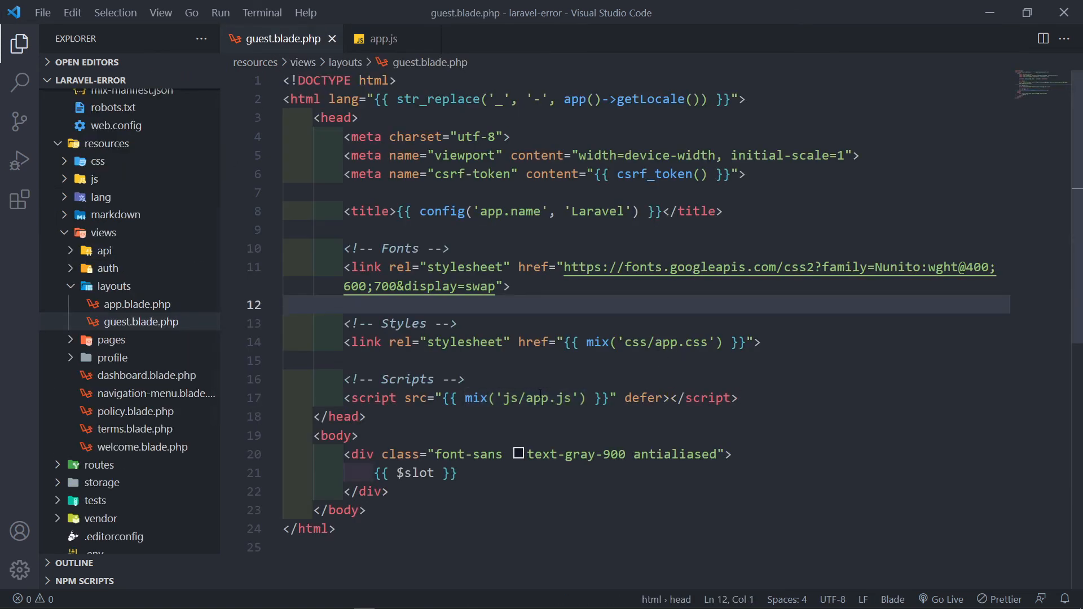
click(367, 416)
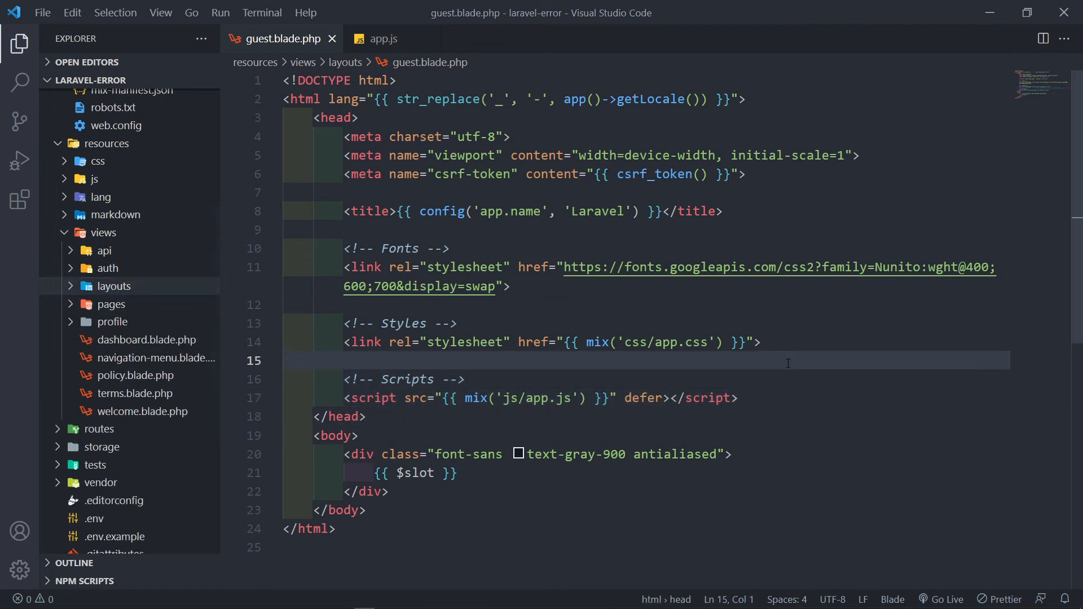
click(466, 379)
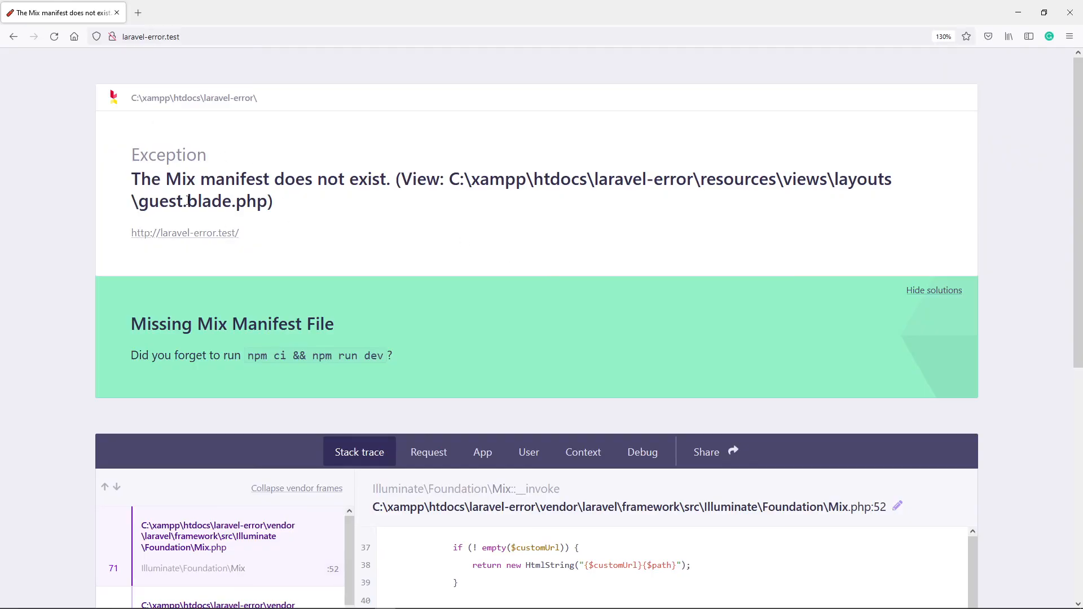
mouse_move(203, 218)
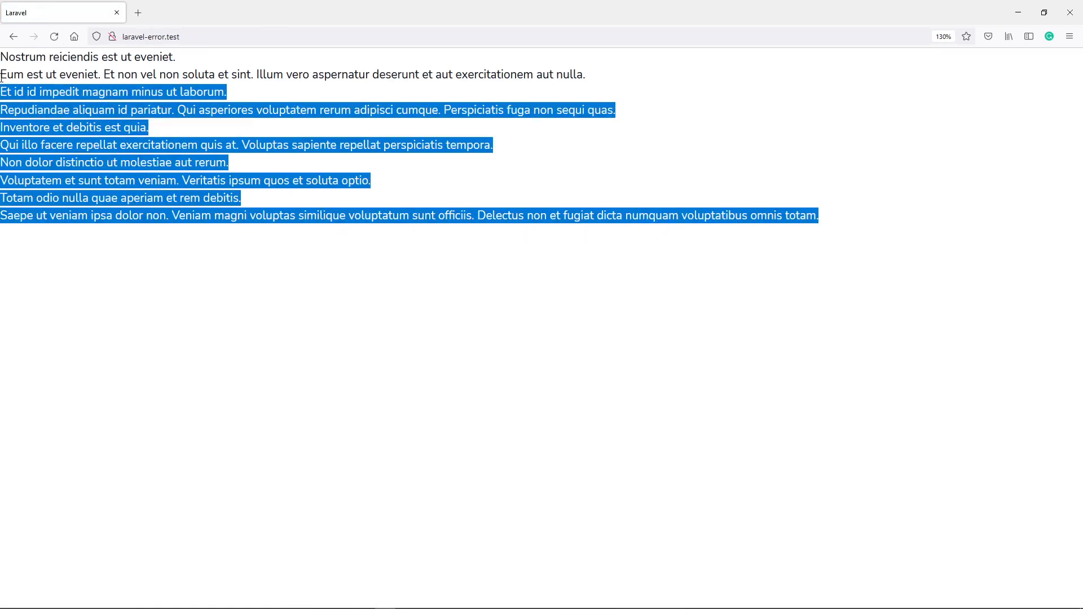
Step: Reload laravel-error.test so the page renders its content and clear the text selection
click(314, 259)
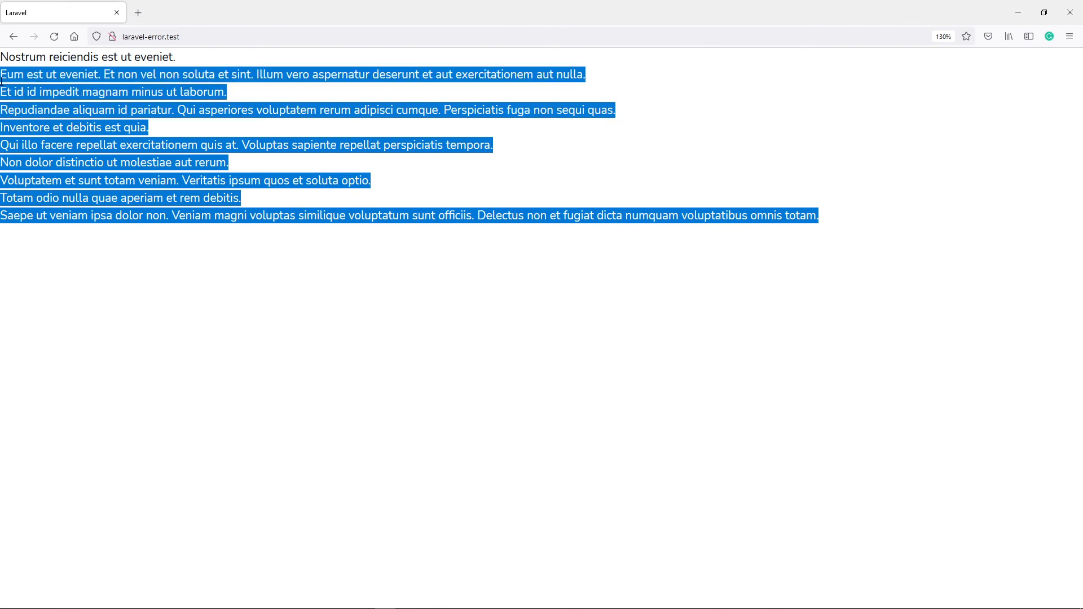
click(322, 250)
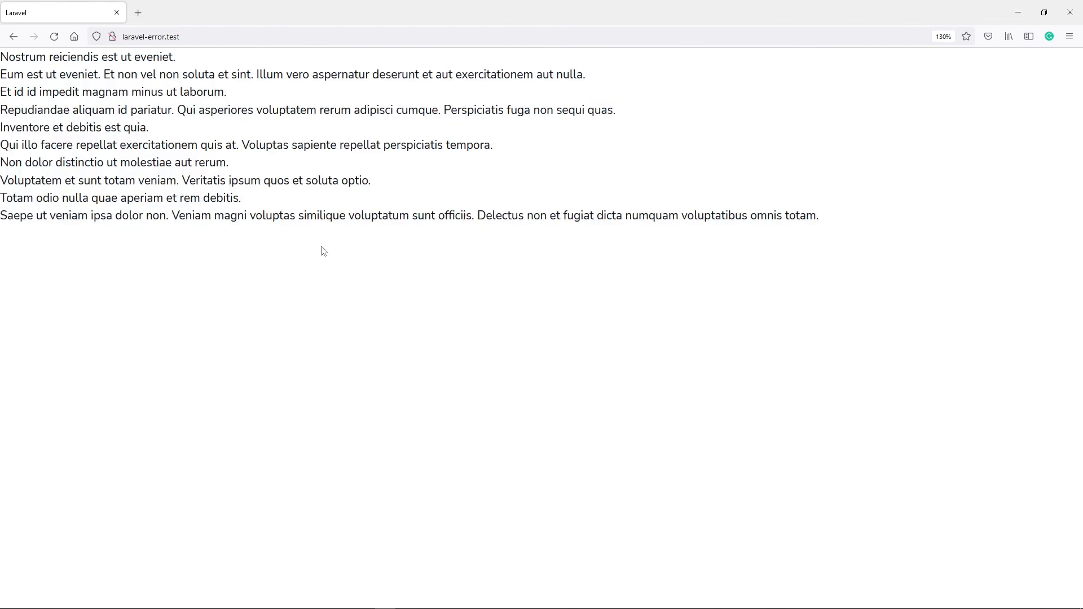